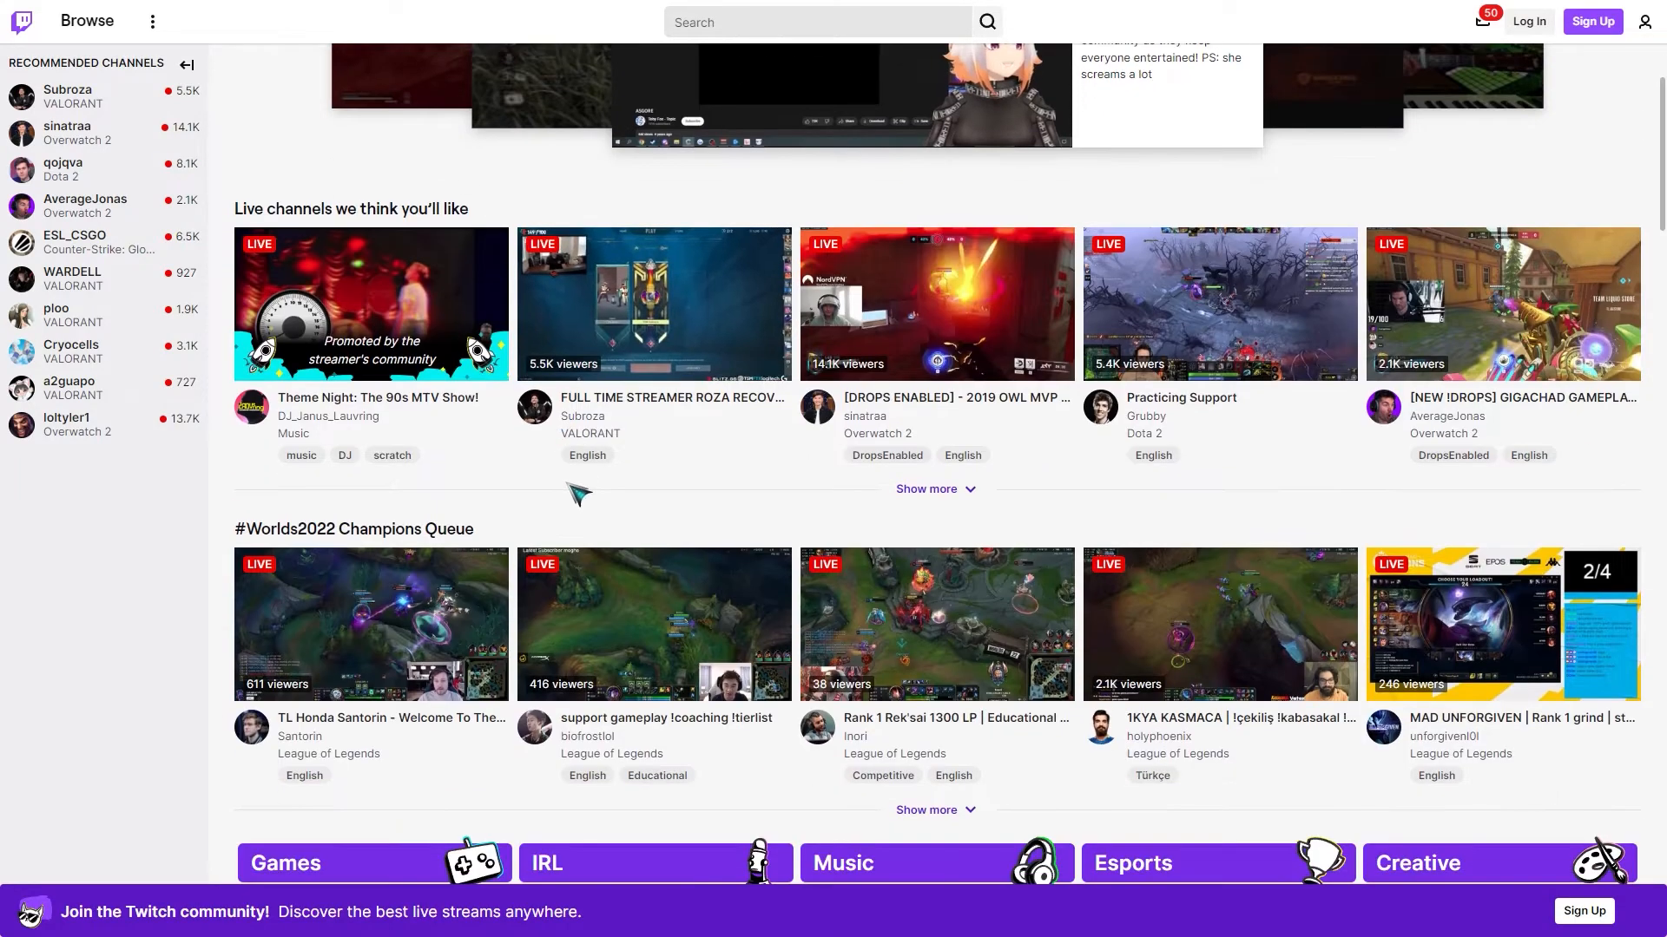
- Open Discord User Settings from the gear icon beside your username
scroll(down, 3)
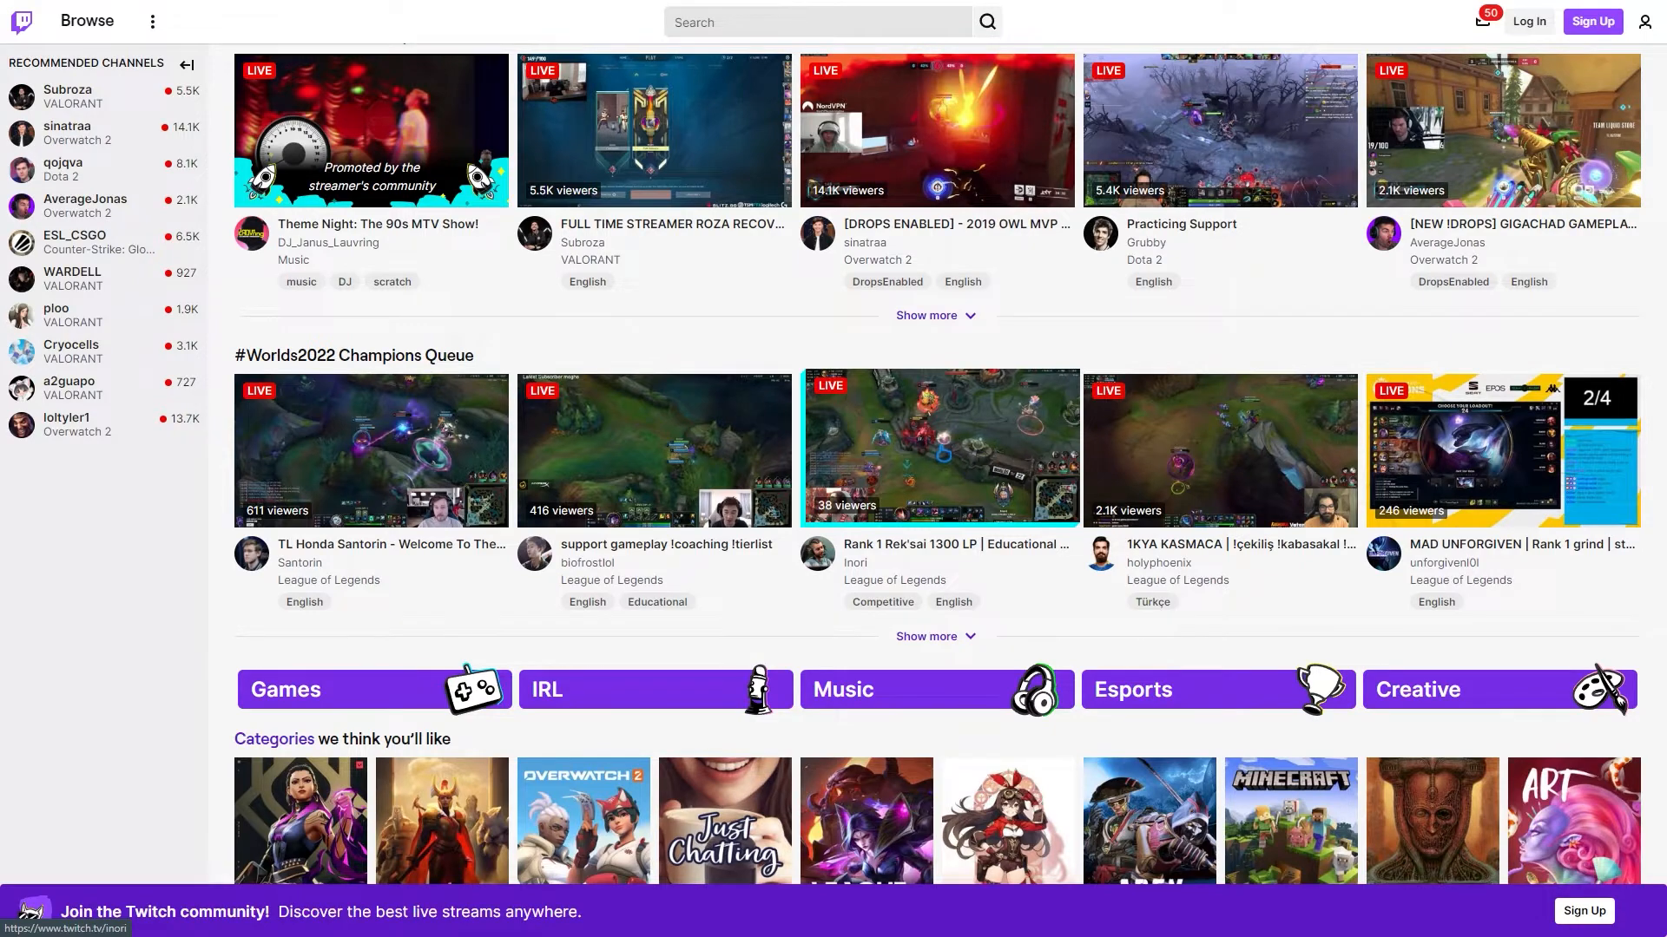
click(938, 448)
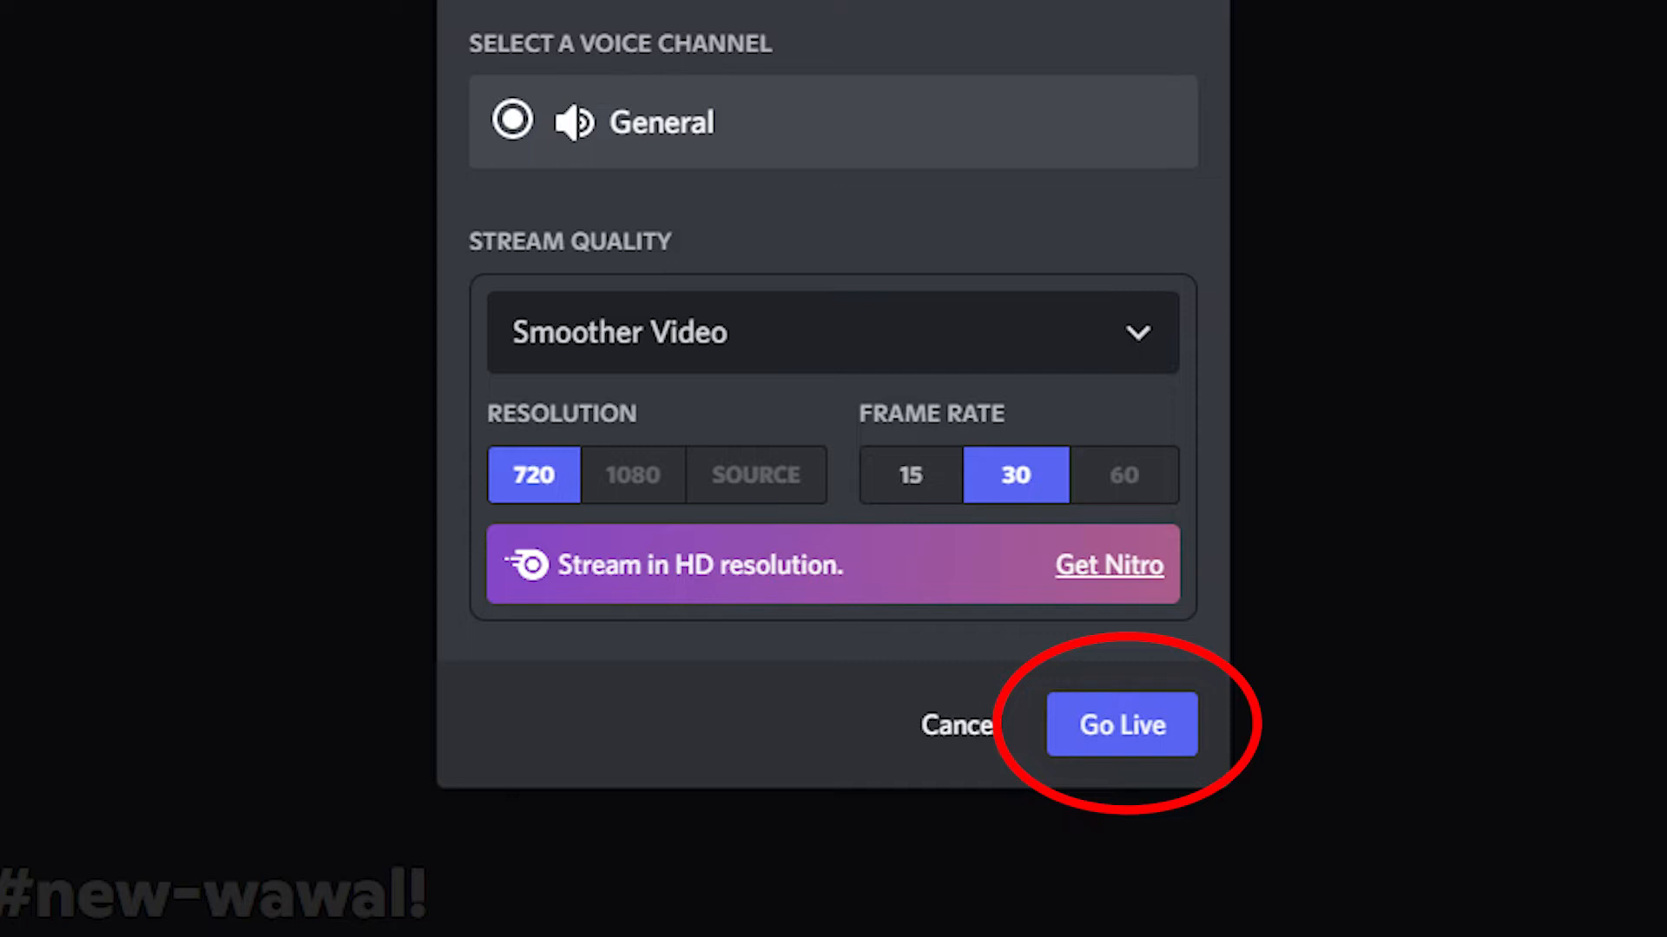
click(1121, 724)
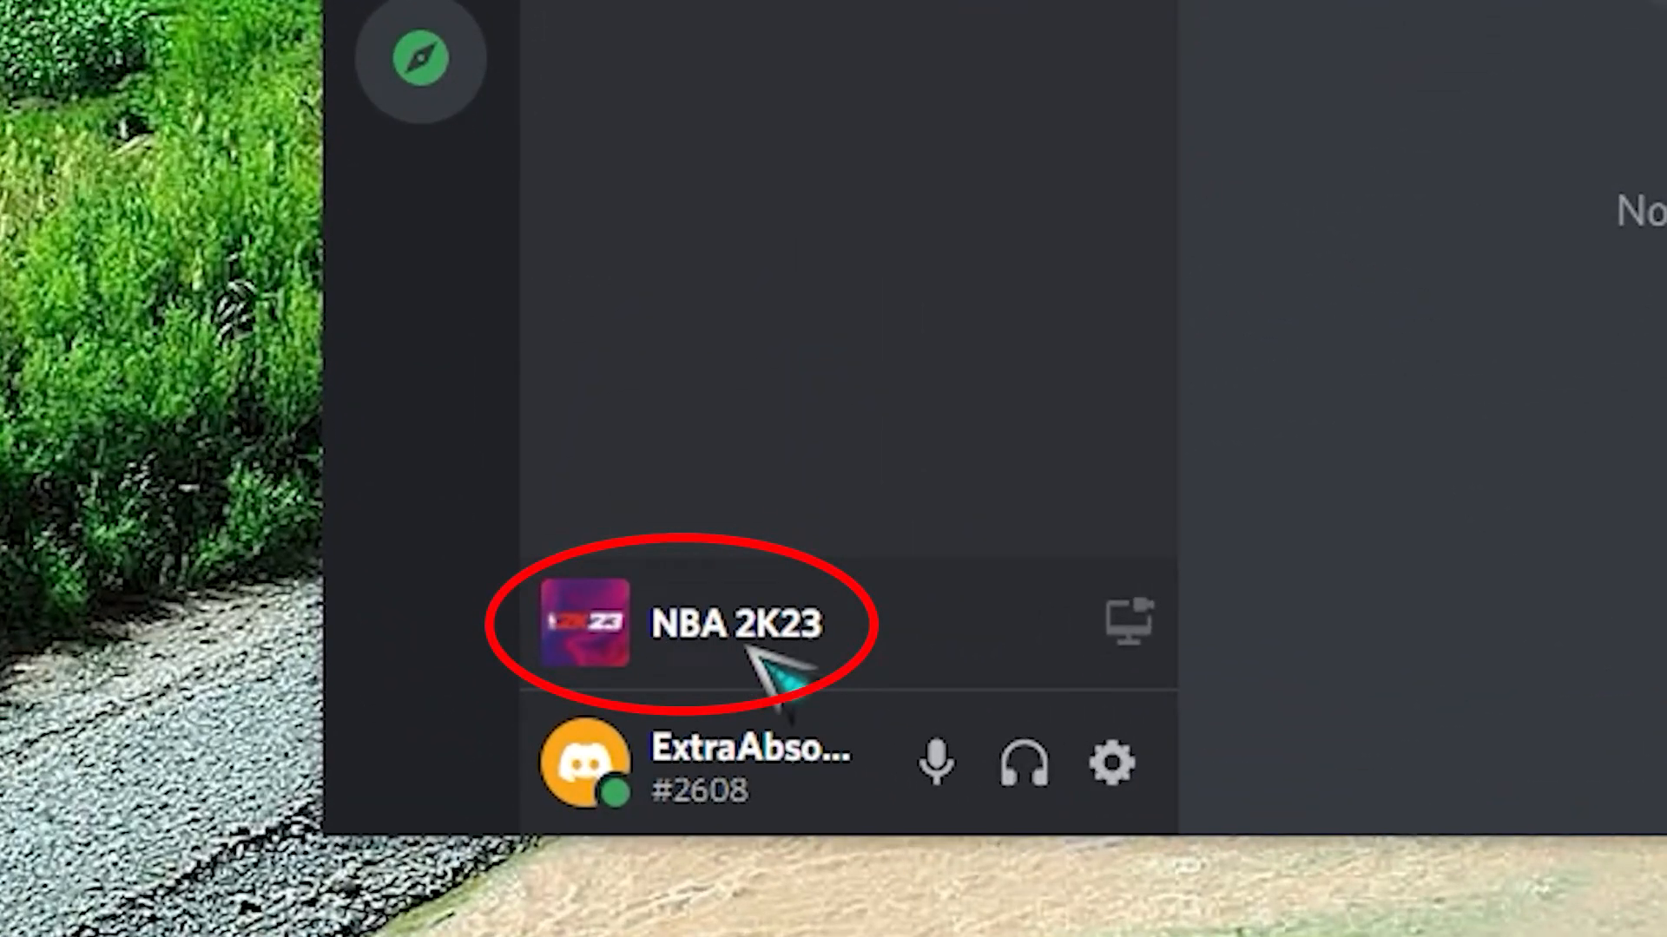
mouse_move(893, 658)
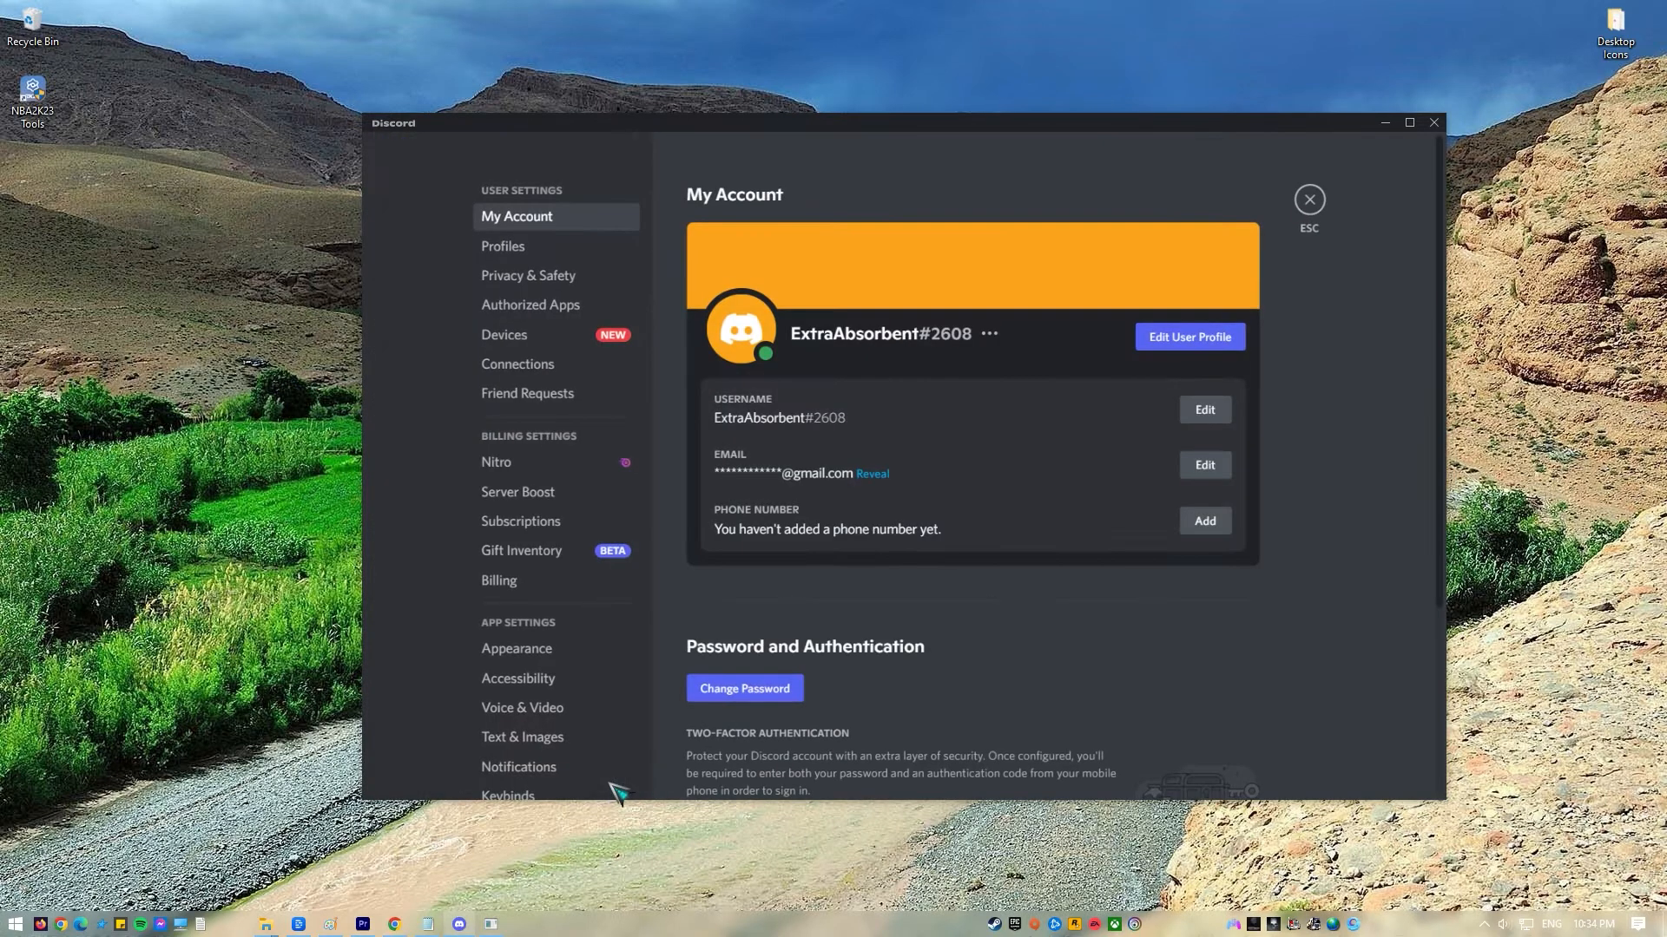
- Add NBA 2K23 to Registered Games as an undetected game
scroll(down, 3)
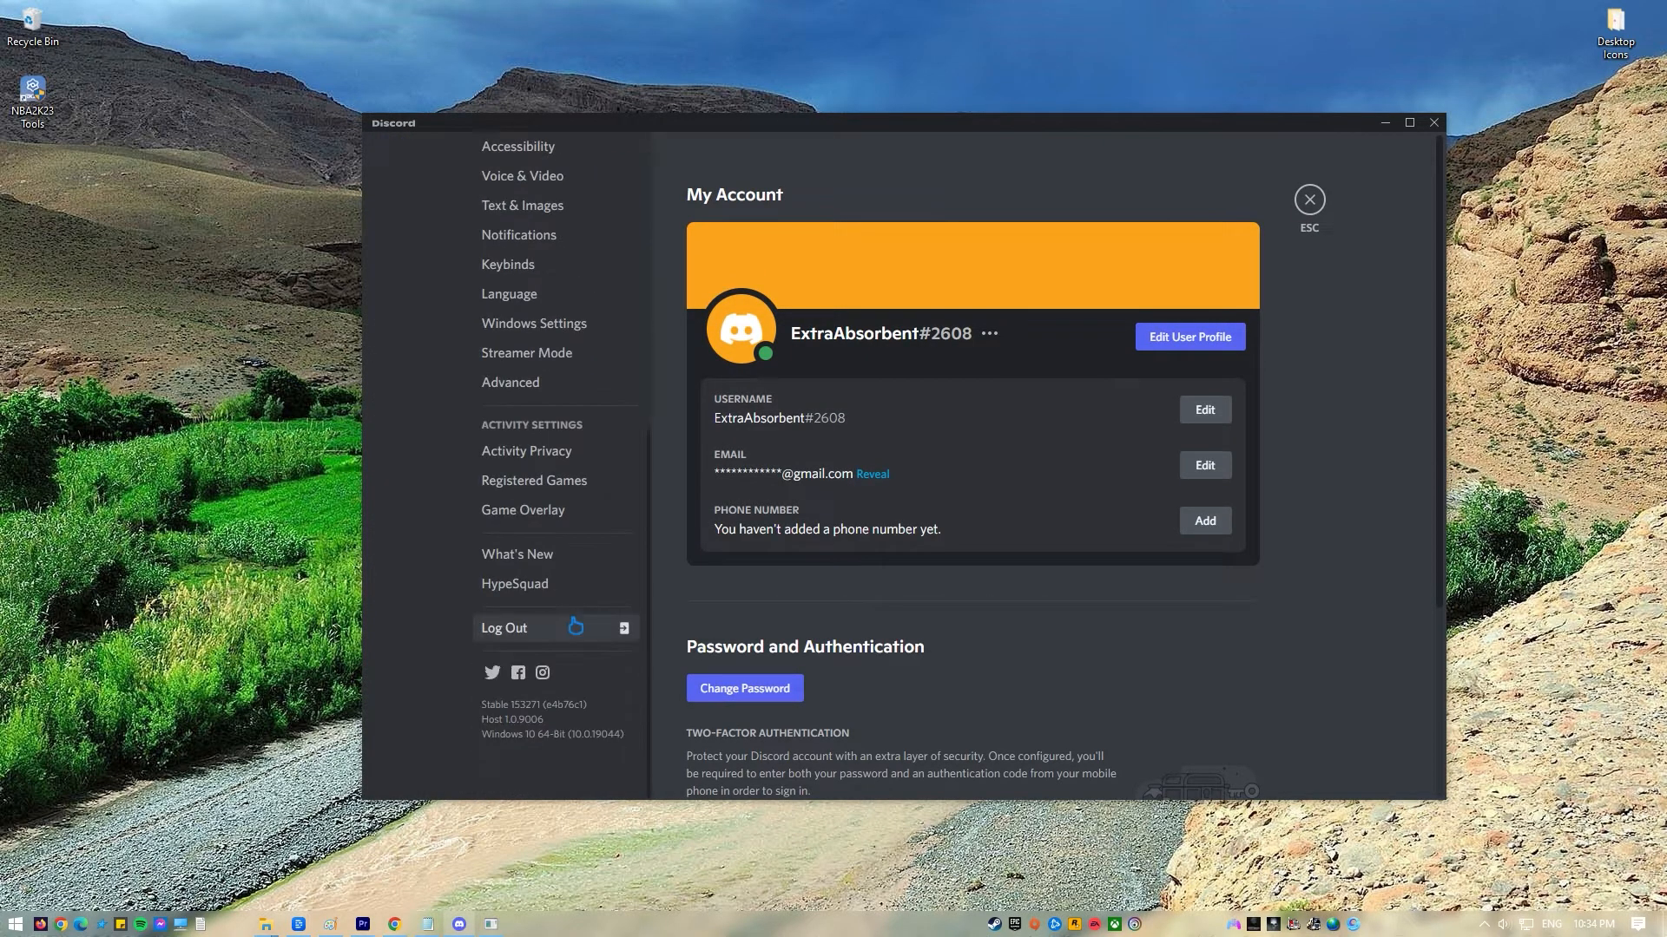
mouse_move(534, 480)
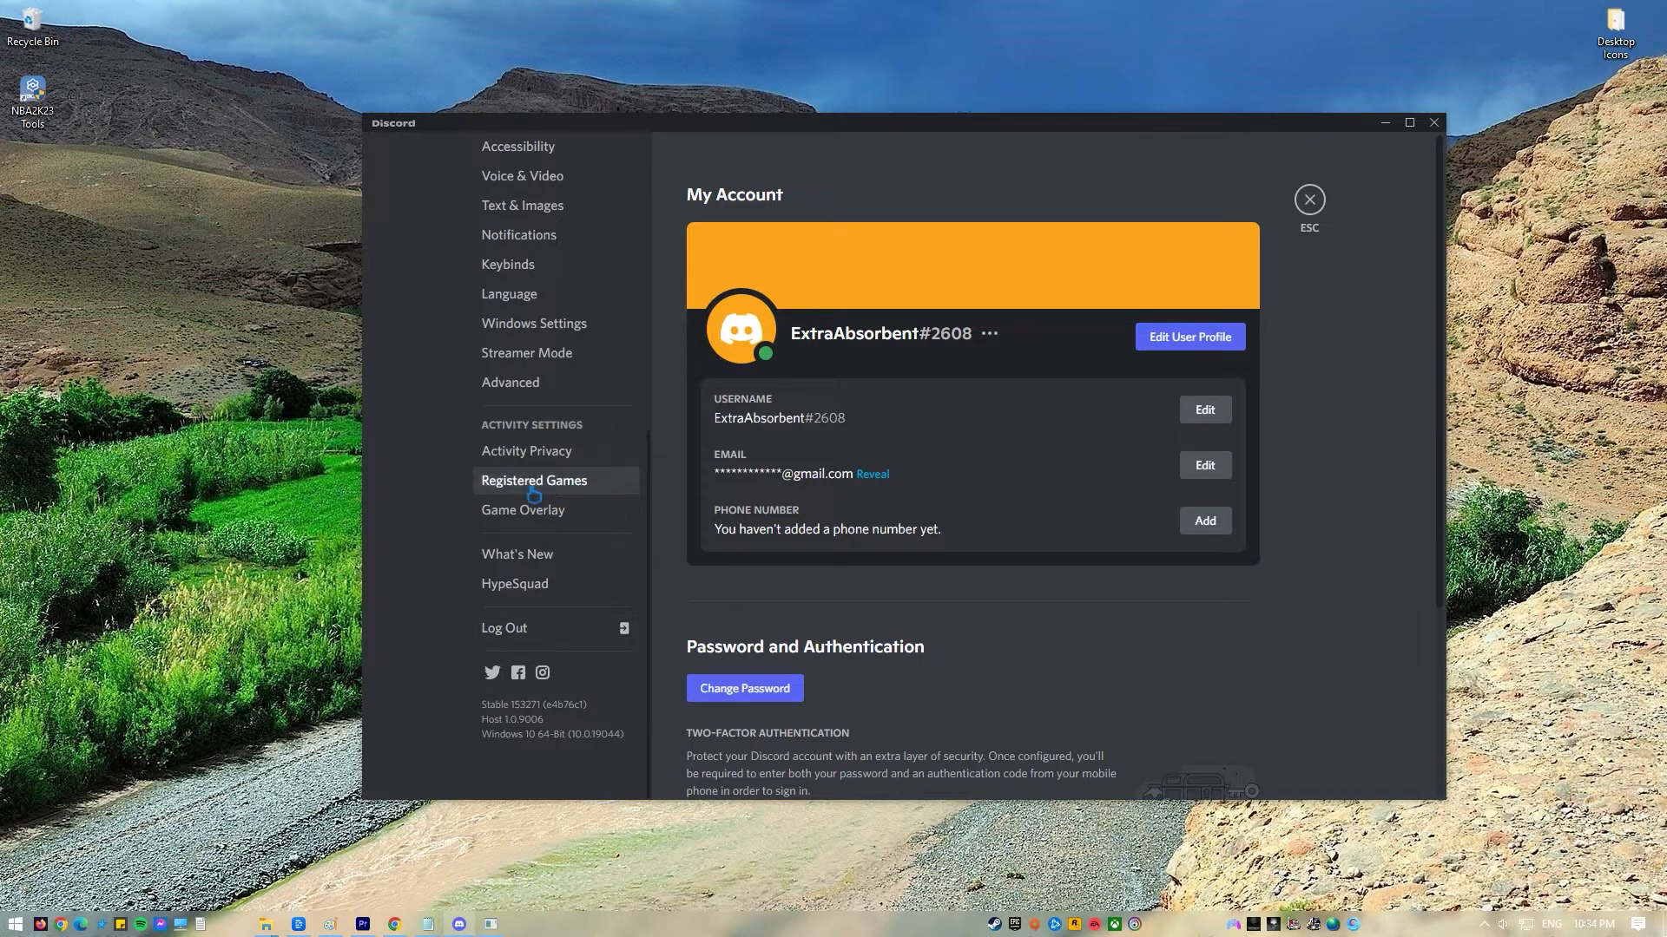
click(534, 480)
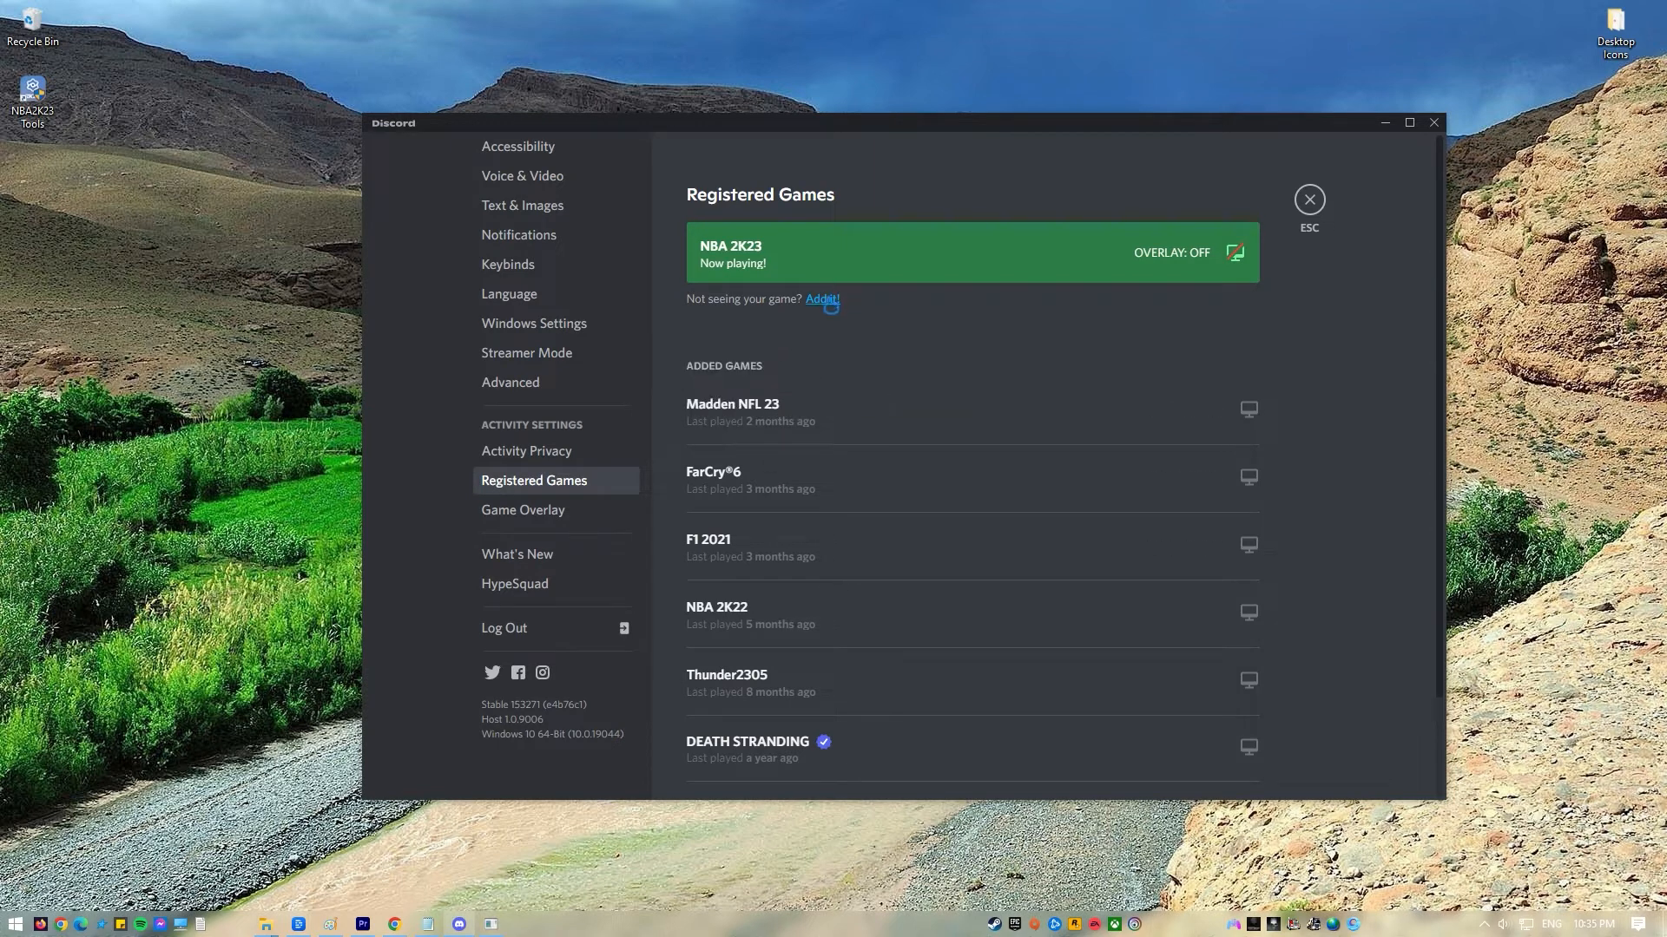
click(820, 298)
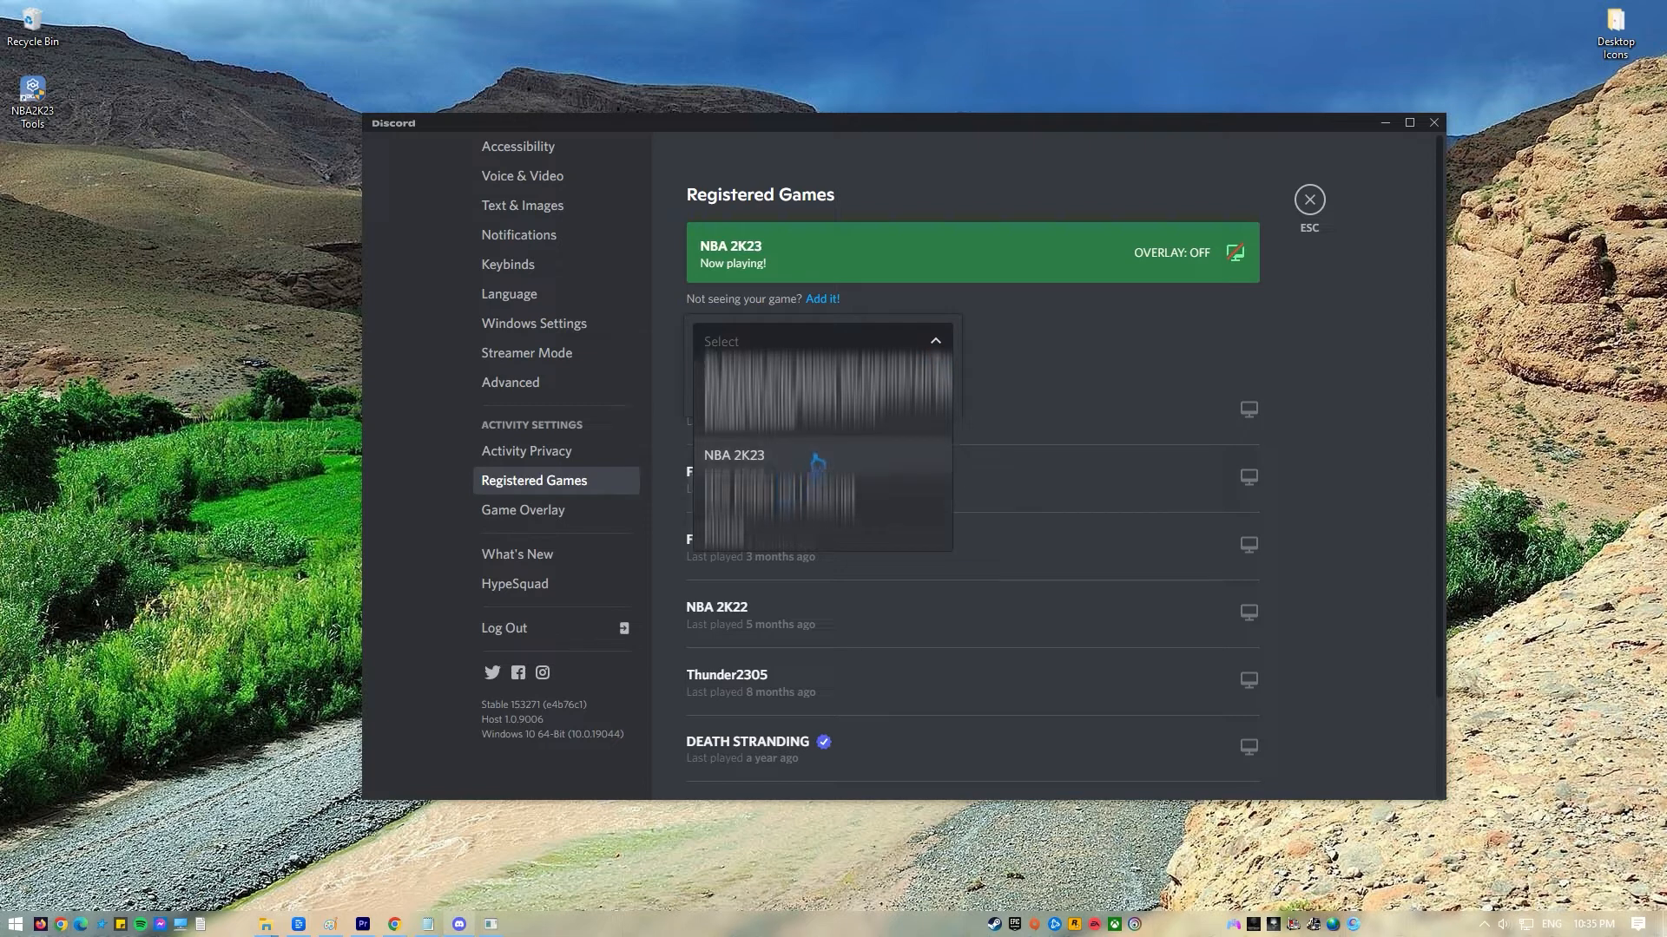
click(733, 455)
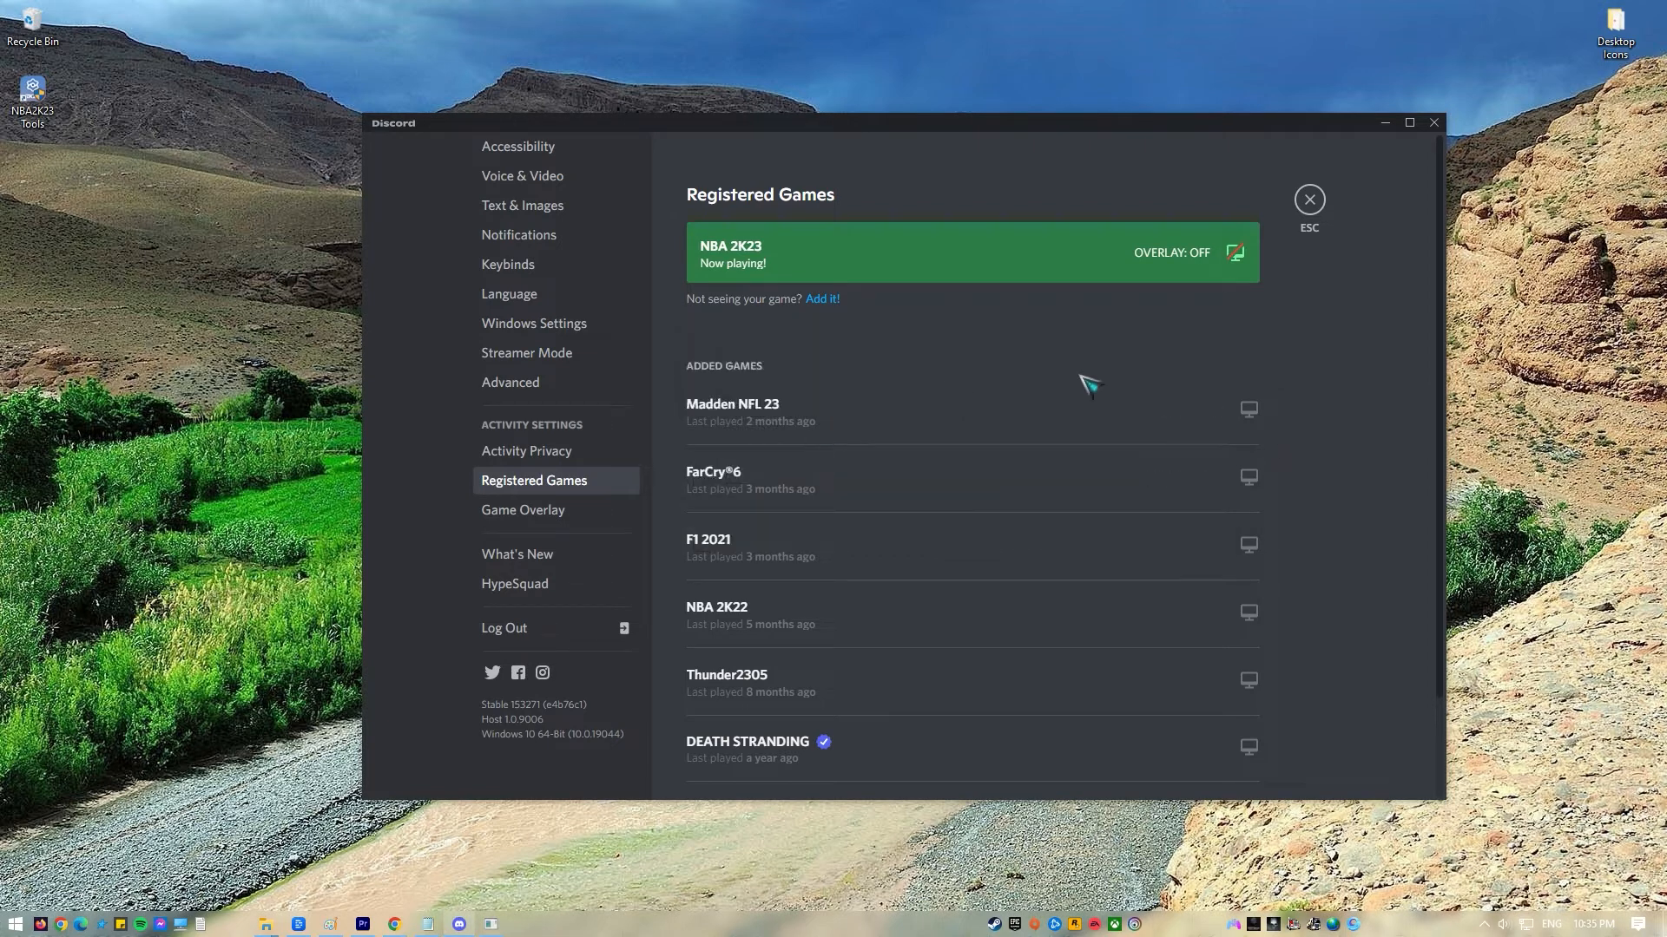
- Close settings, switch to the AnotherExtra server, and start streaming NBA 2K23
click(1308, 198)
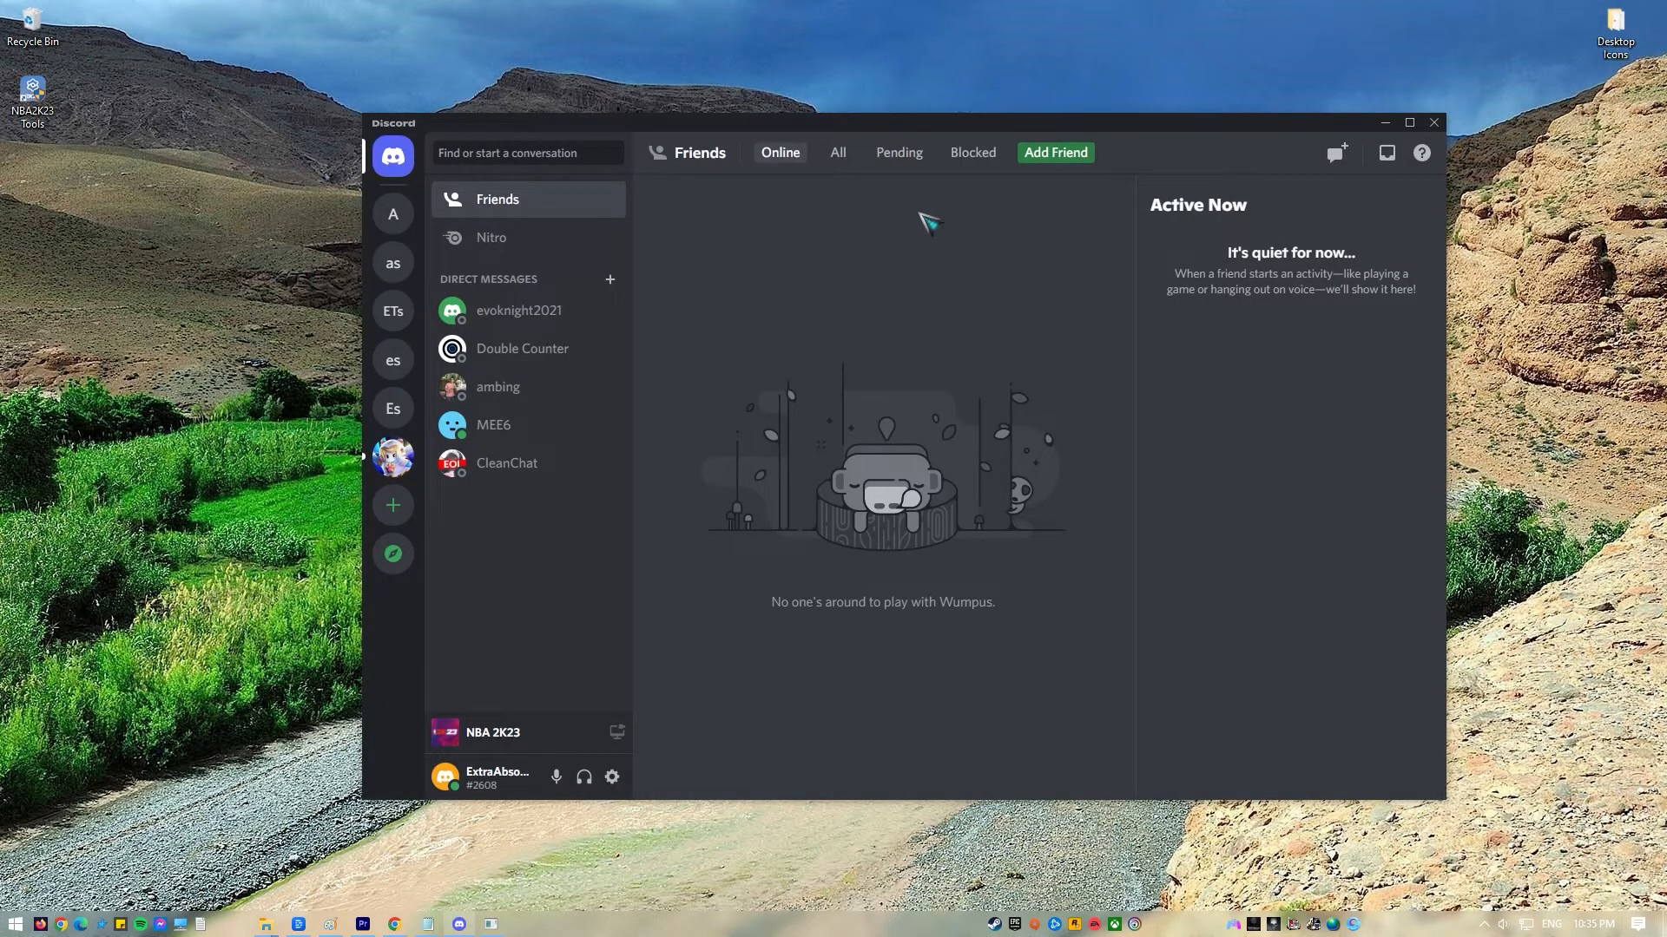
click(392, 213)
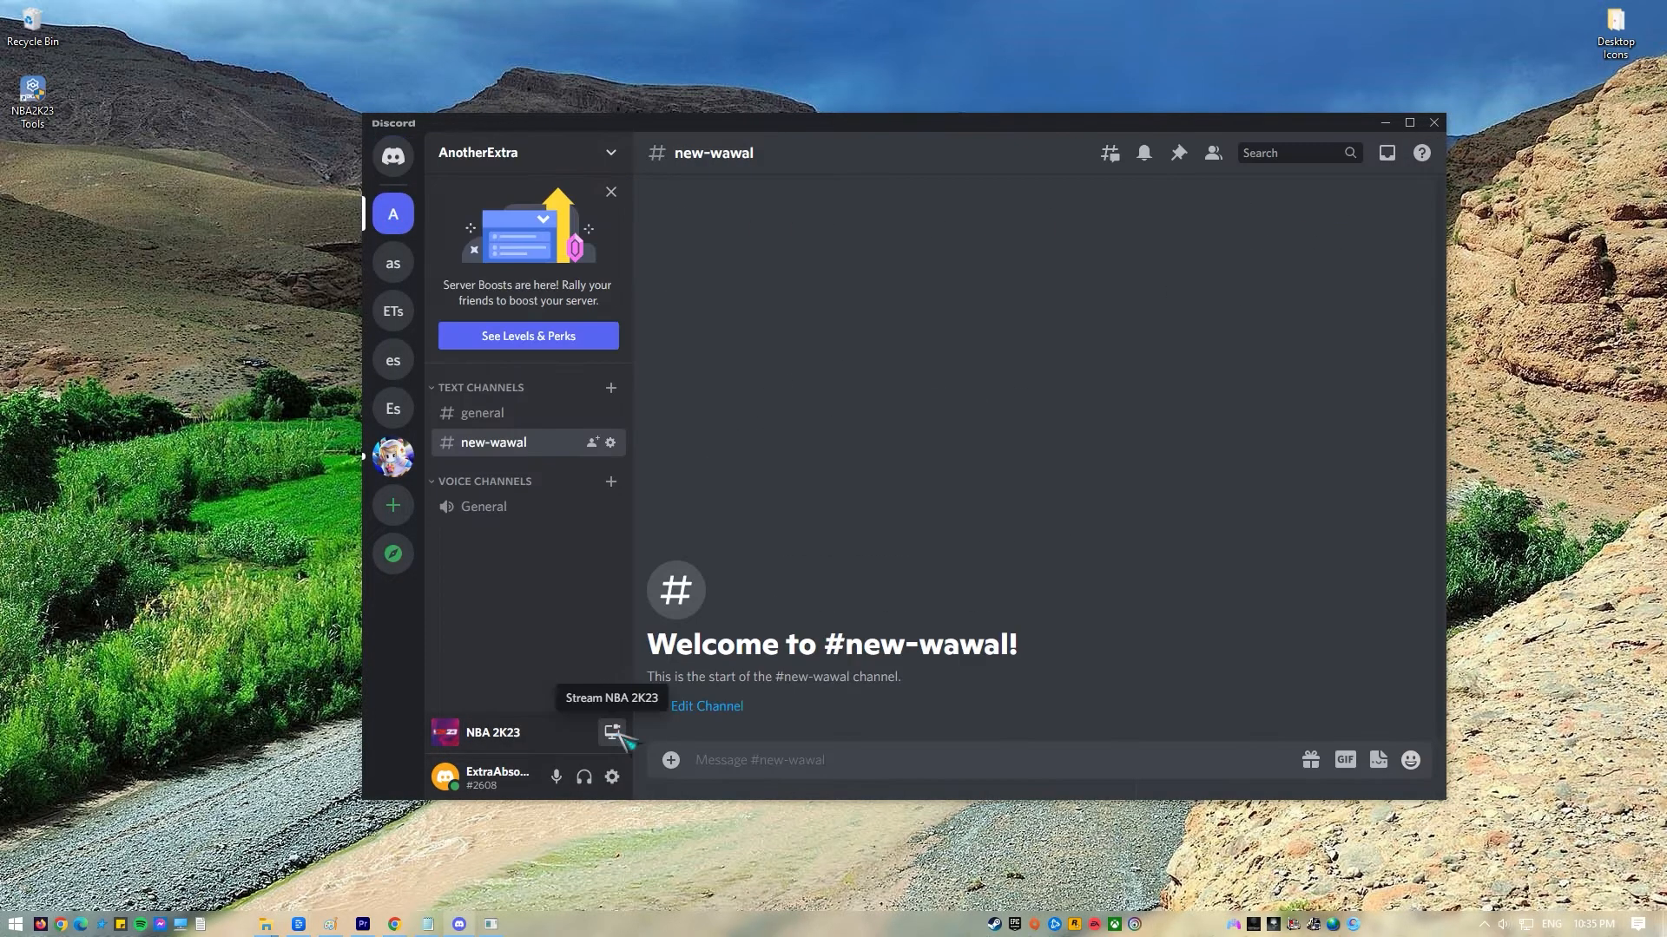
click(608, 733)
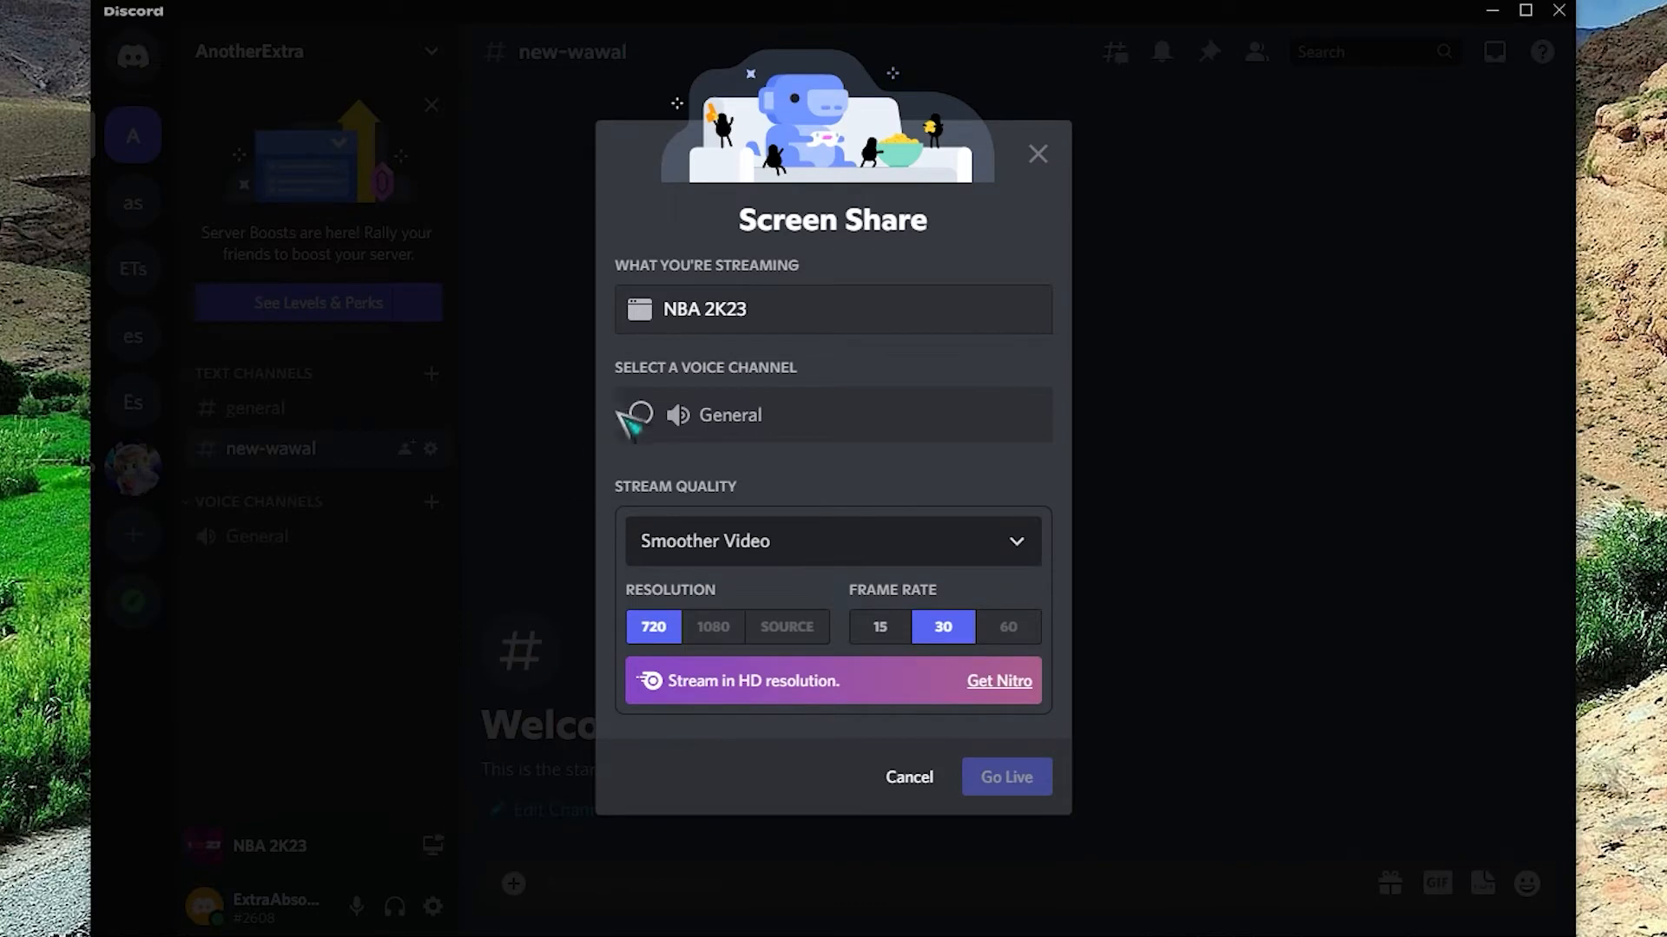
- Stream to the General voice channel with the Smoother Video preset at 30 fps
click(641, 415)
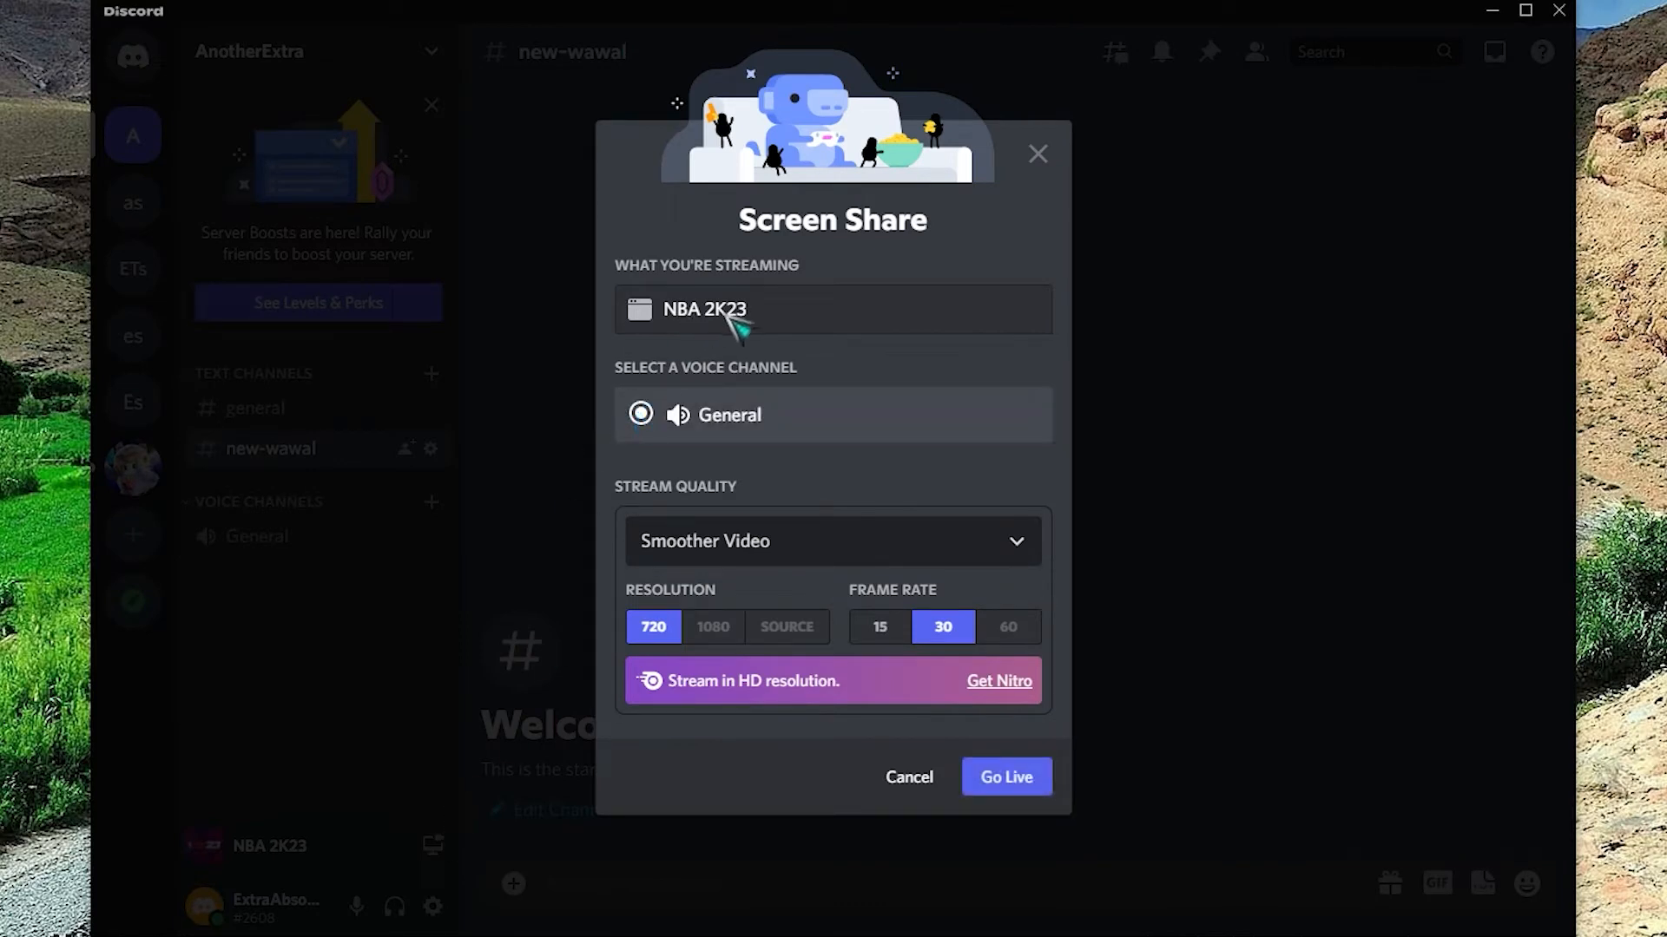
click(833, 541)
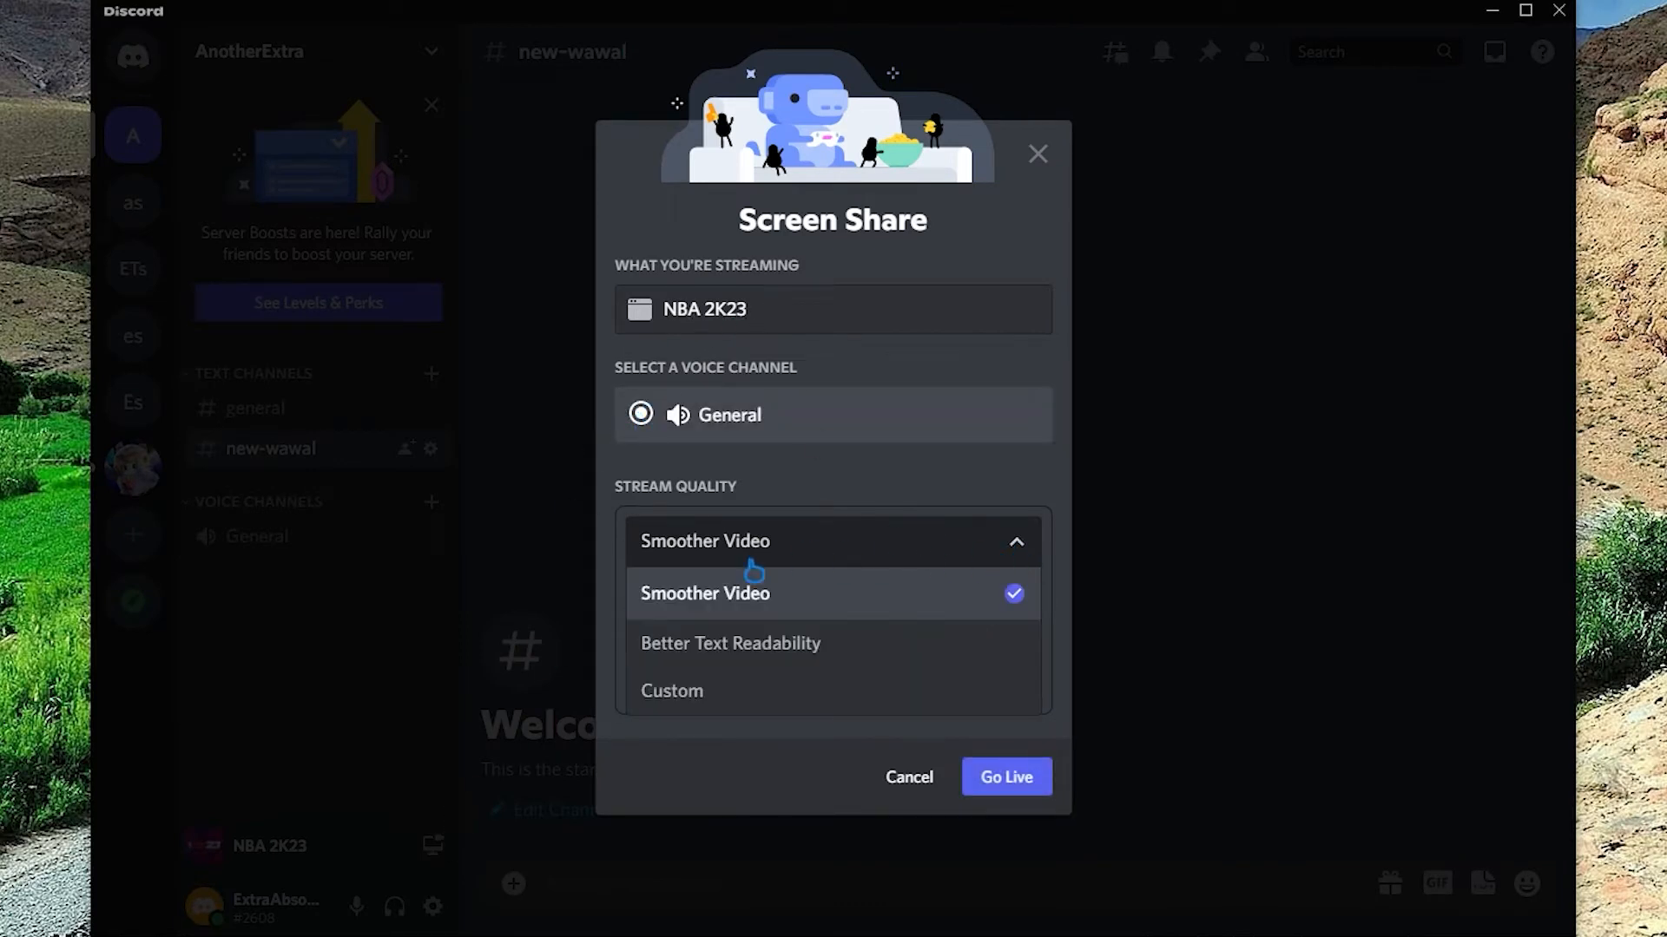
click(705, 593)
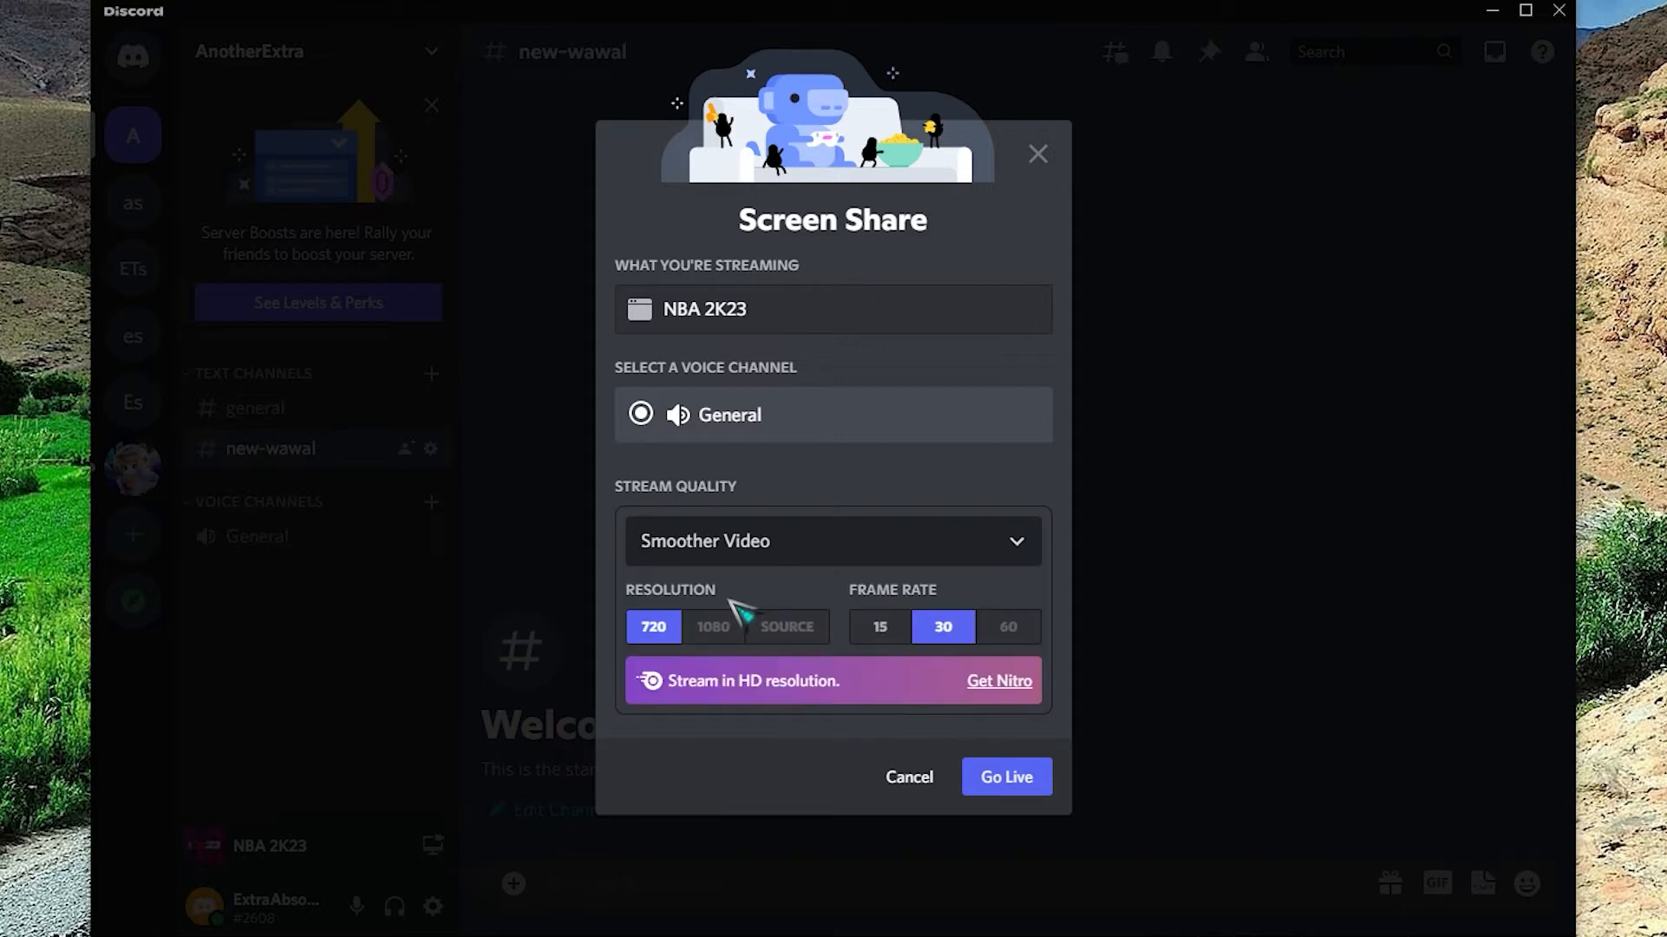
mouse_move(754, 605)
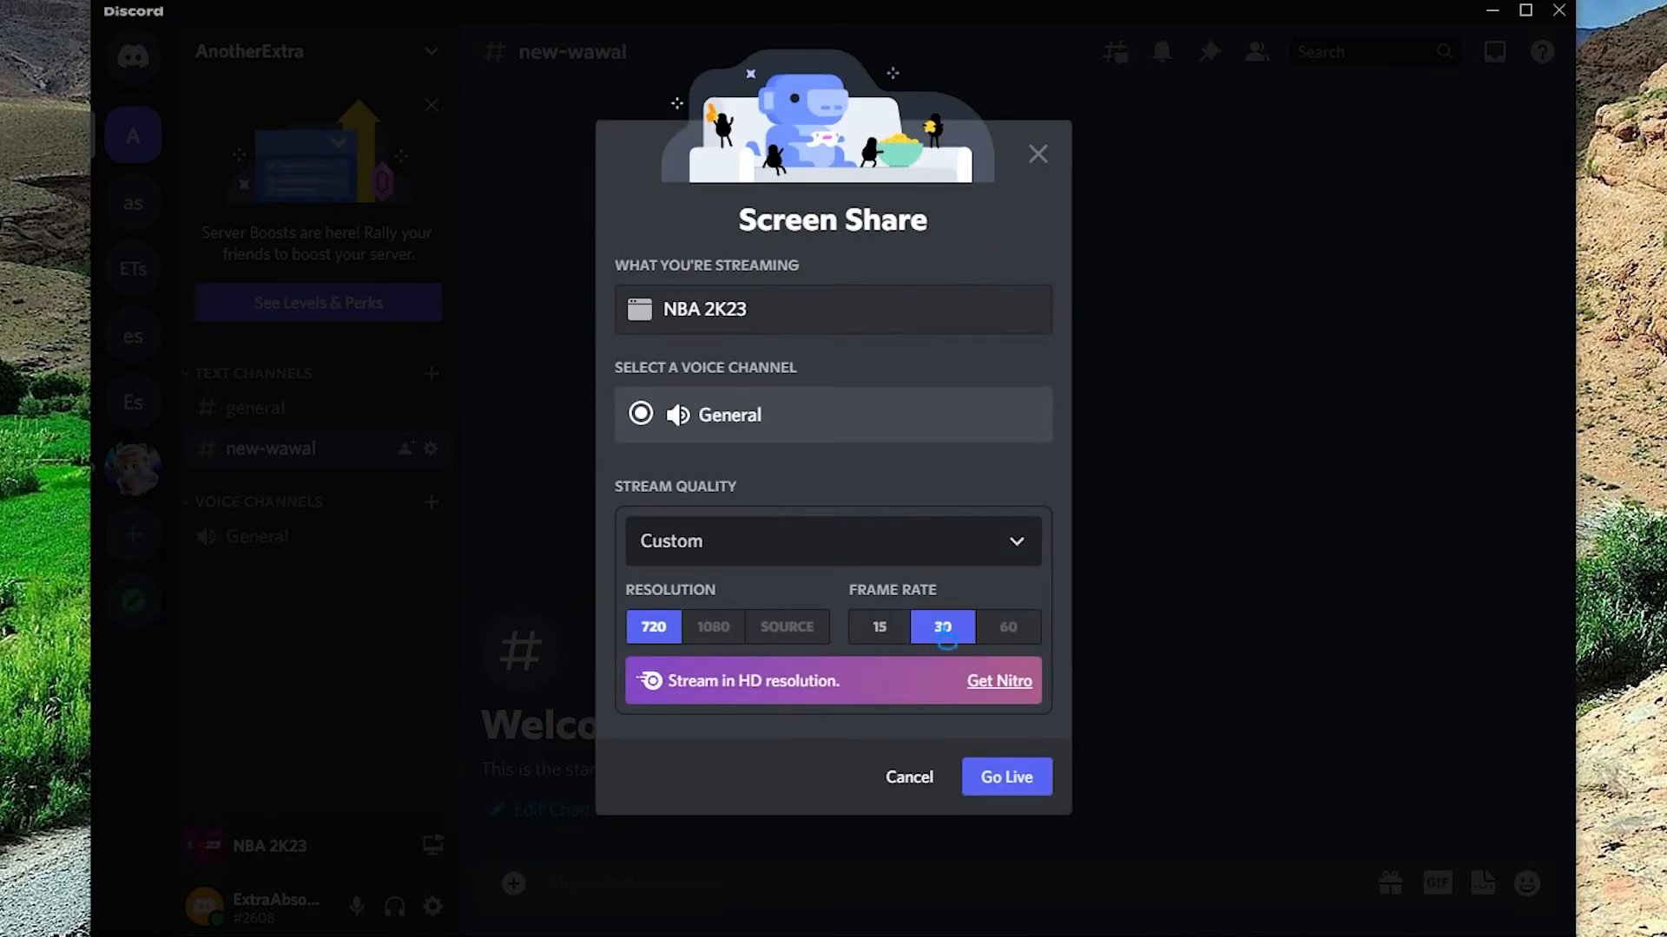
click(1004, 777)
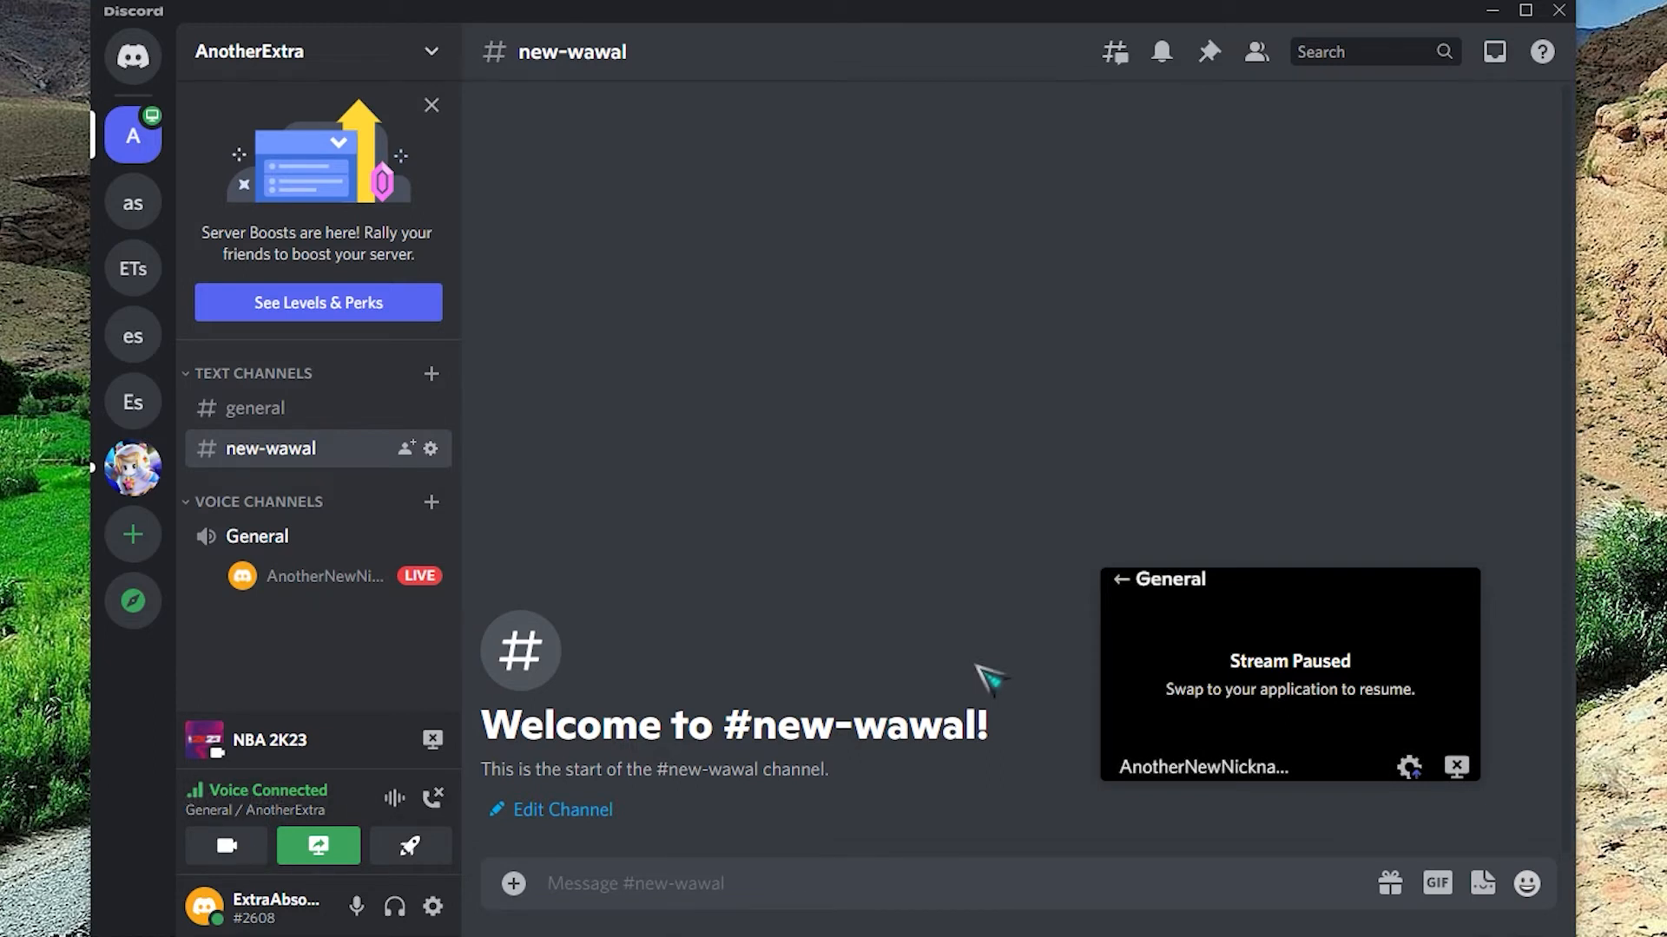
mouse_move(1429, 675)
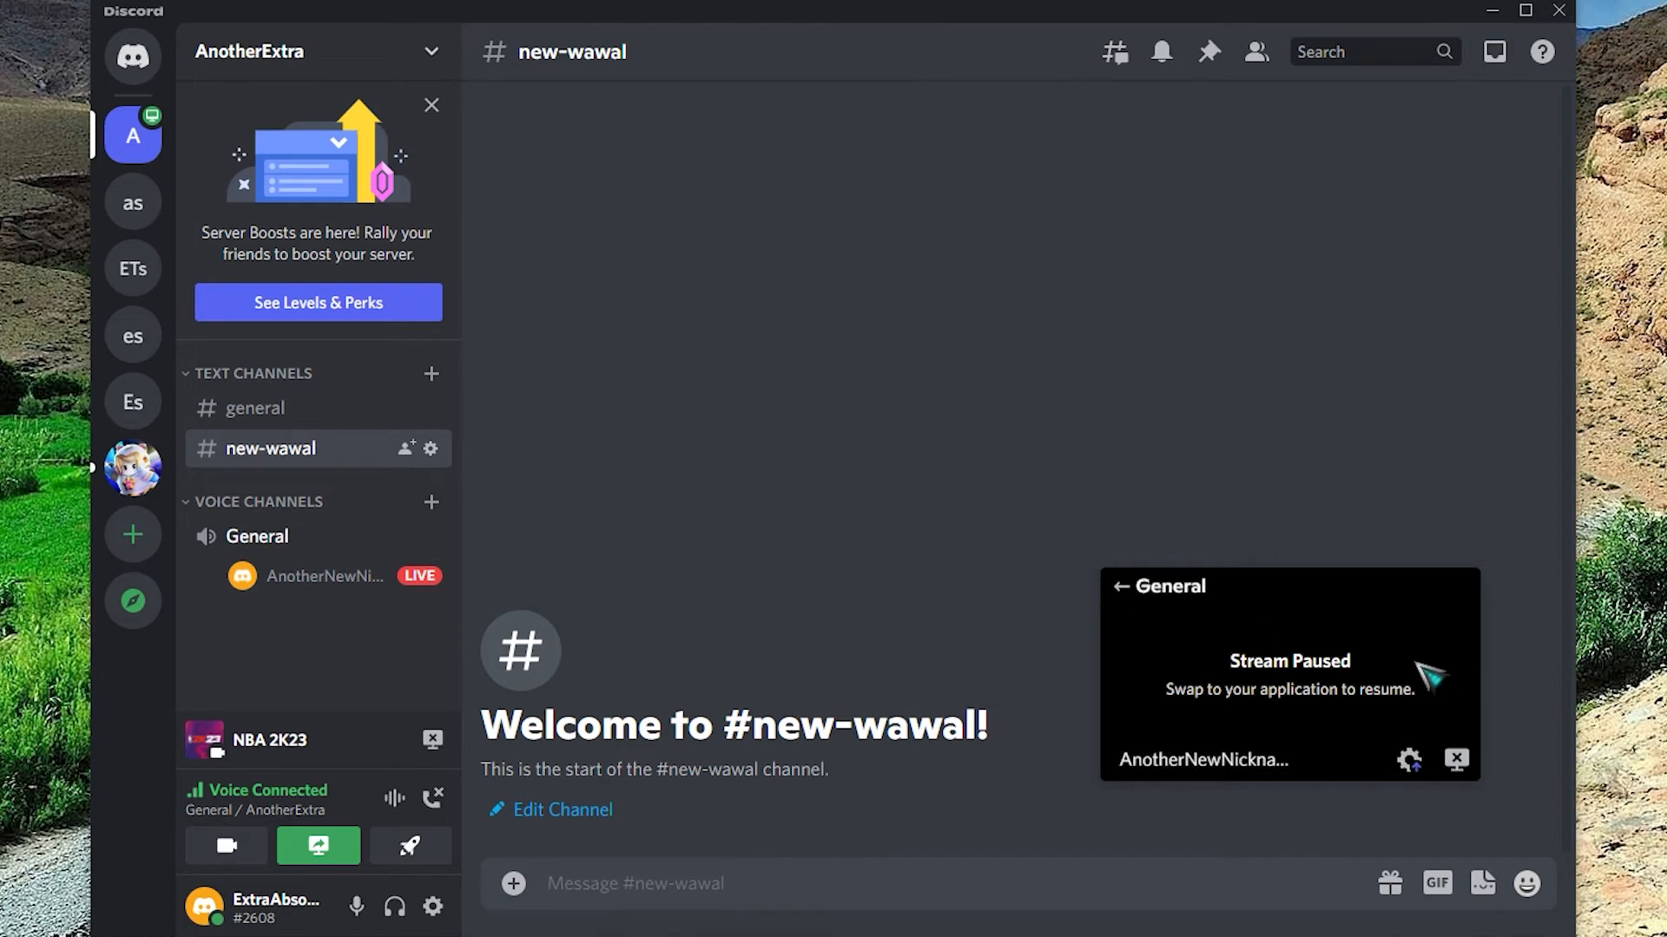
- Stop the NBA 2K23 stream from the stream preview
click(1459, 760)
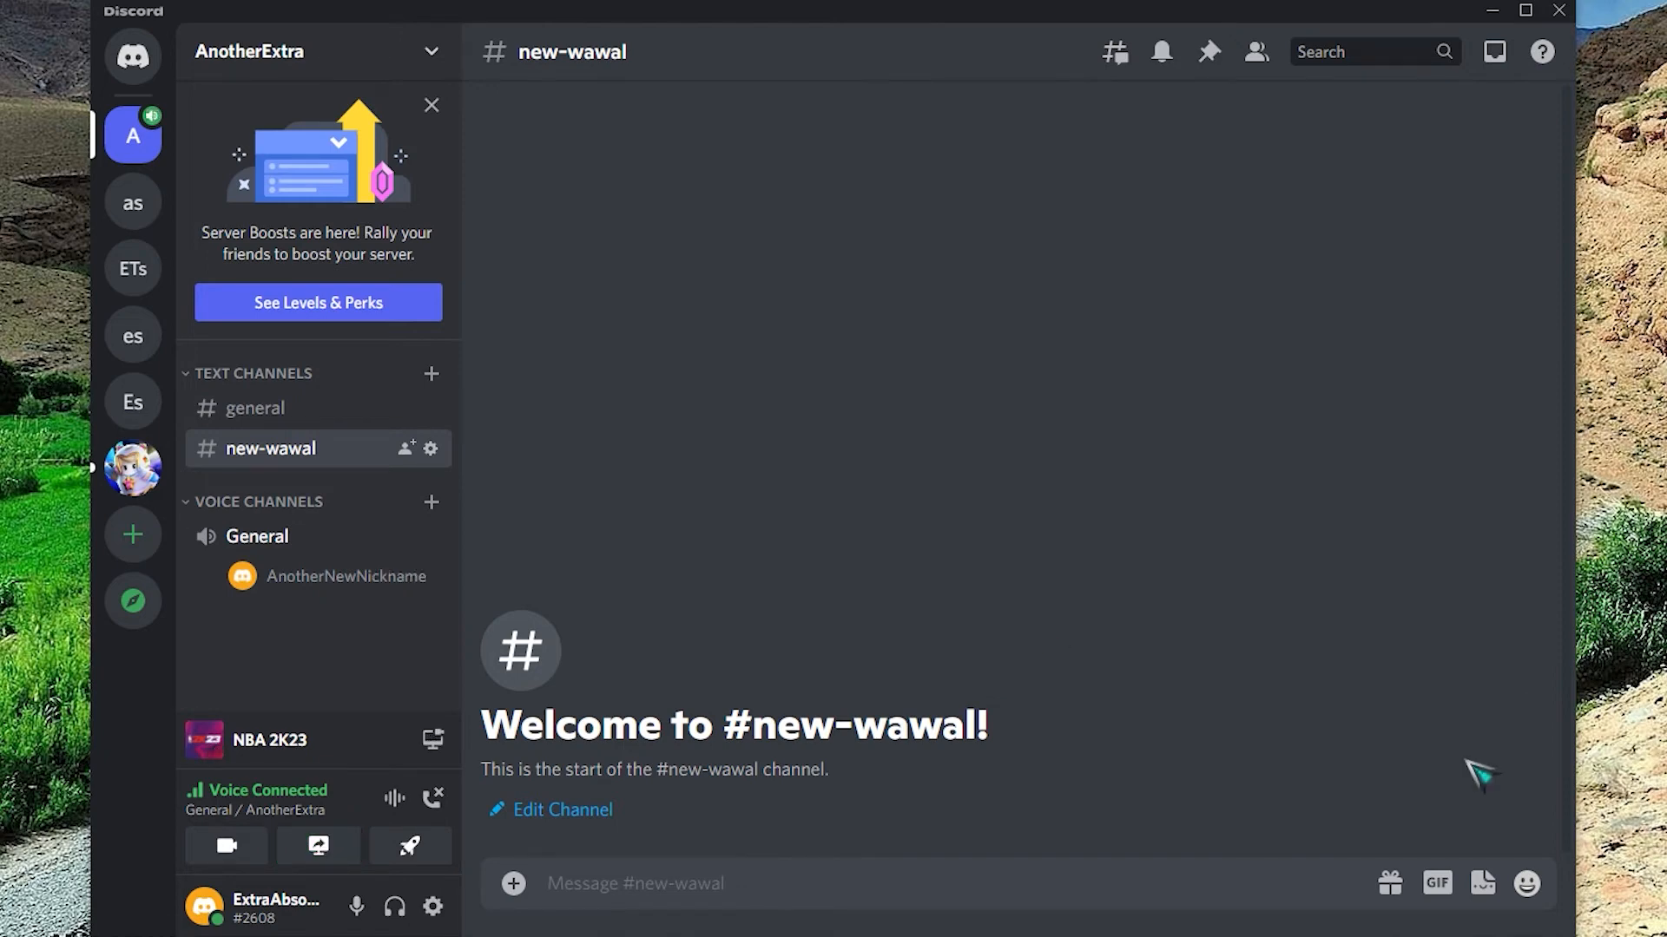